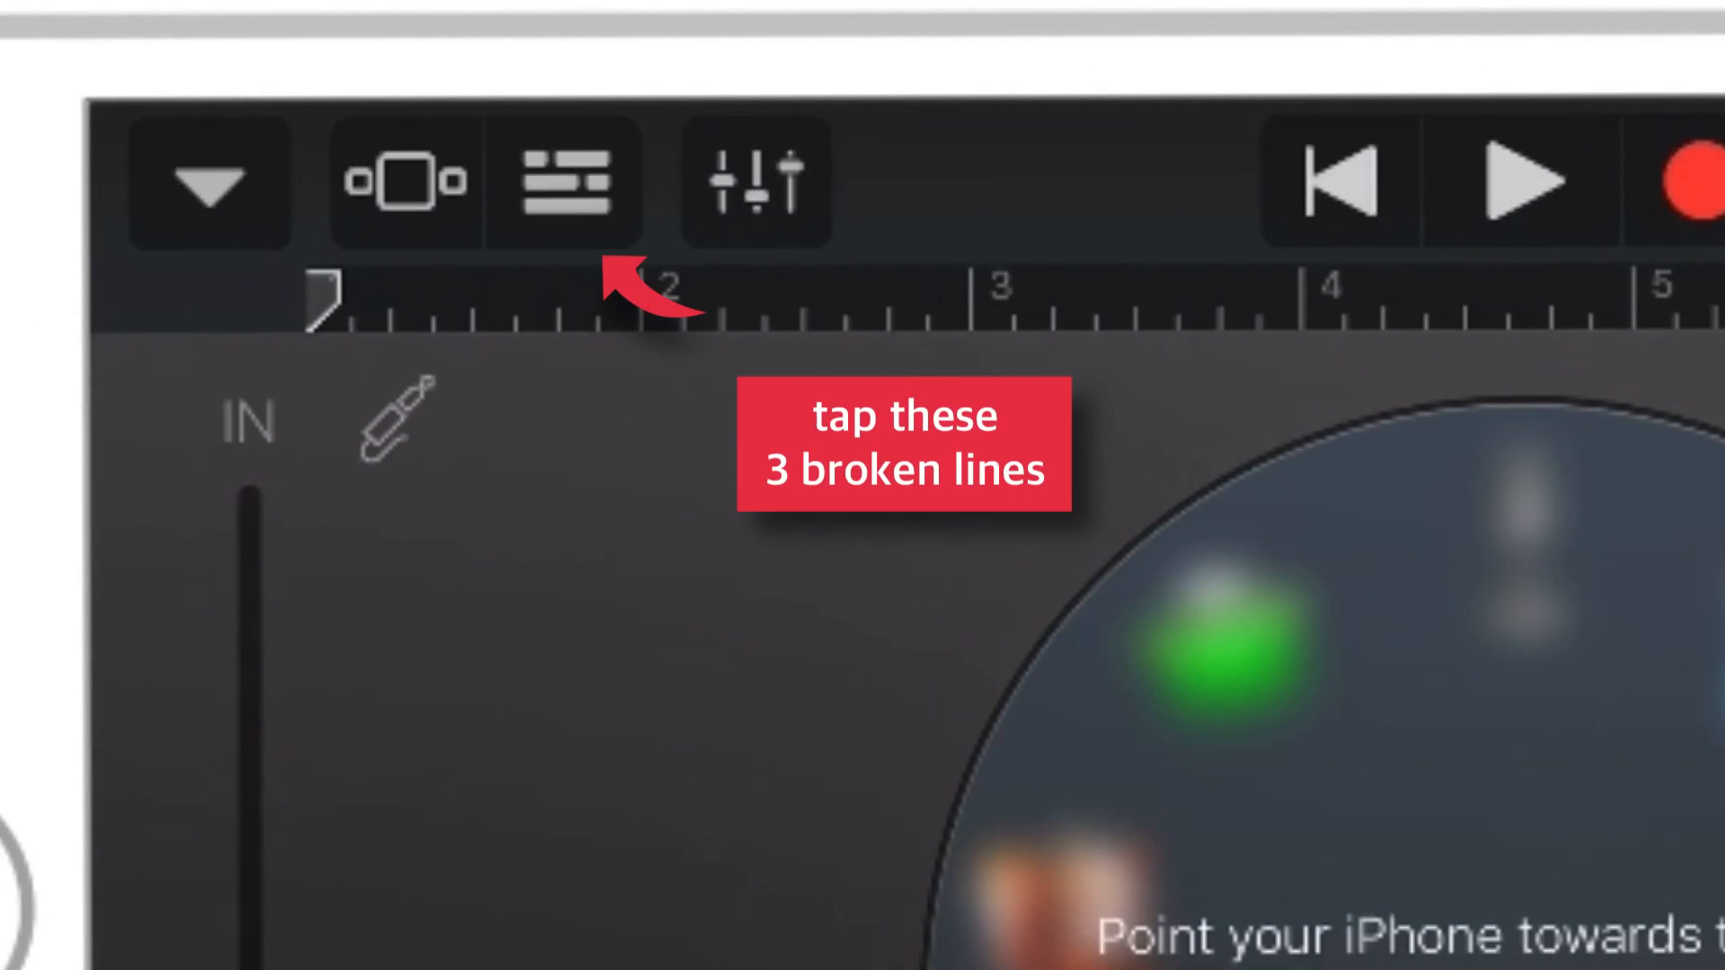
Switch to the Tracks view and set Section A manually to 25 bars.
click(564, 182)
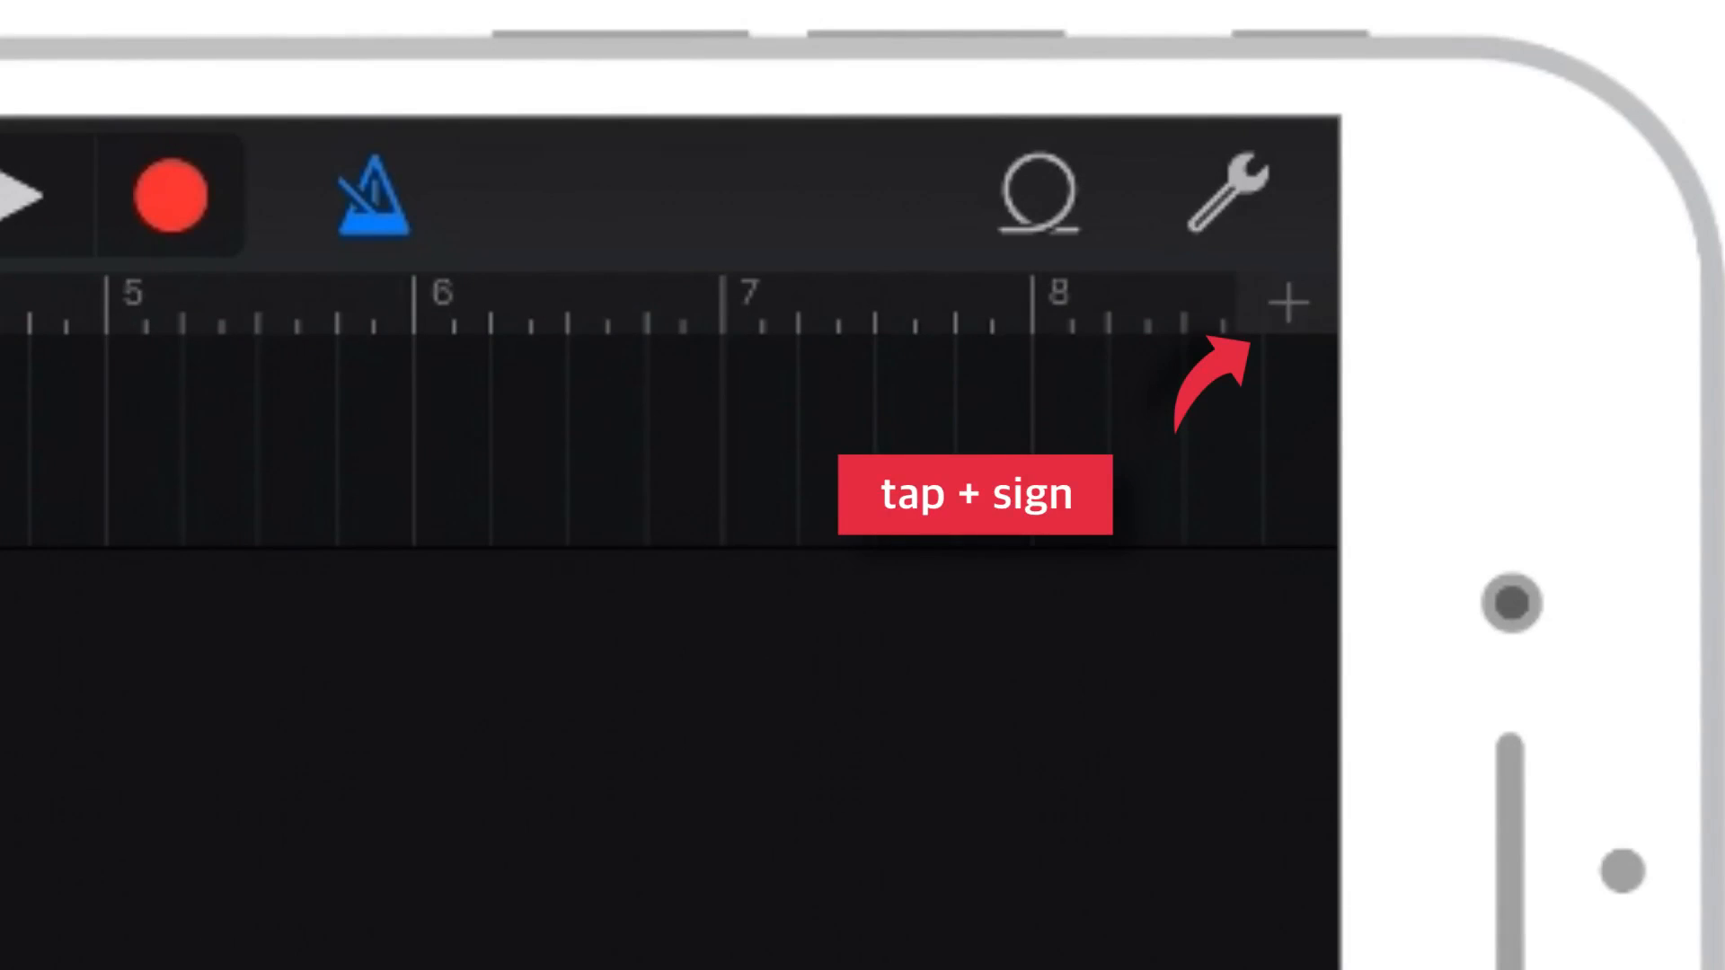
click(1285, 300)
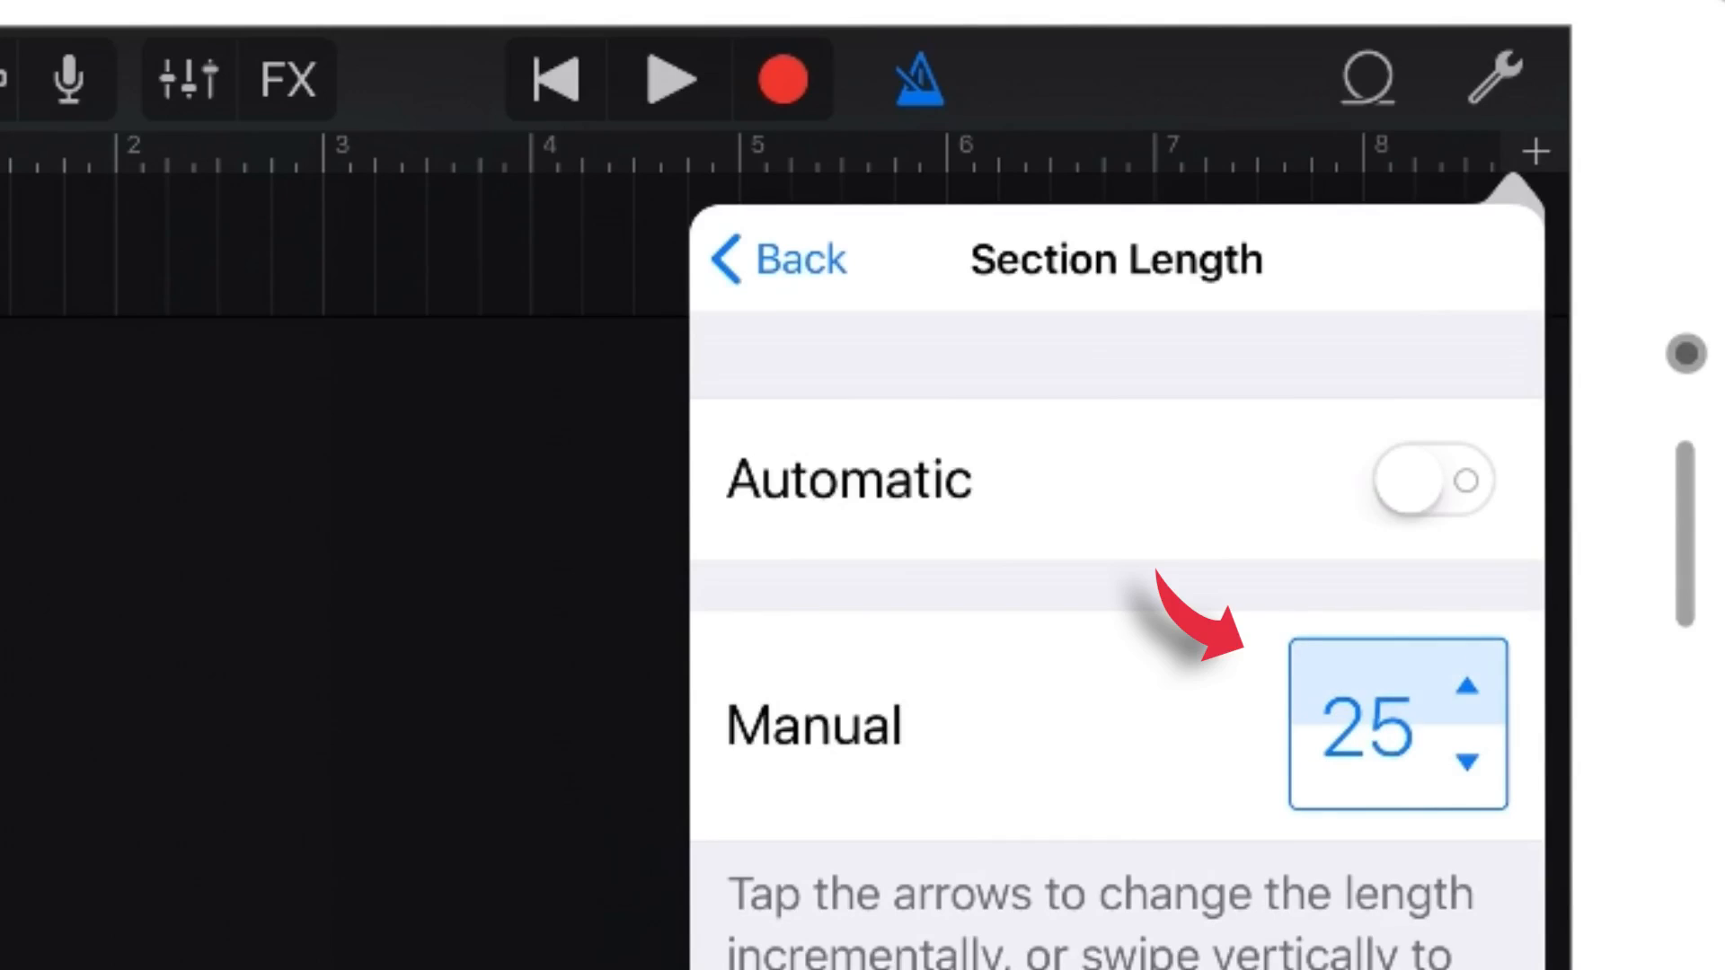
click(1473, 690)
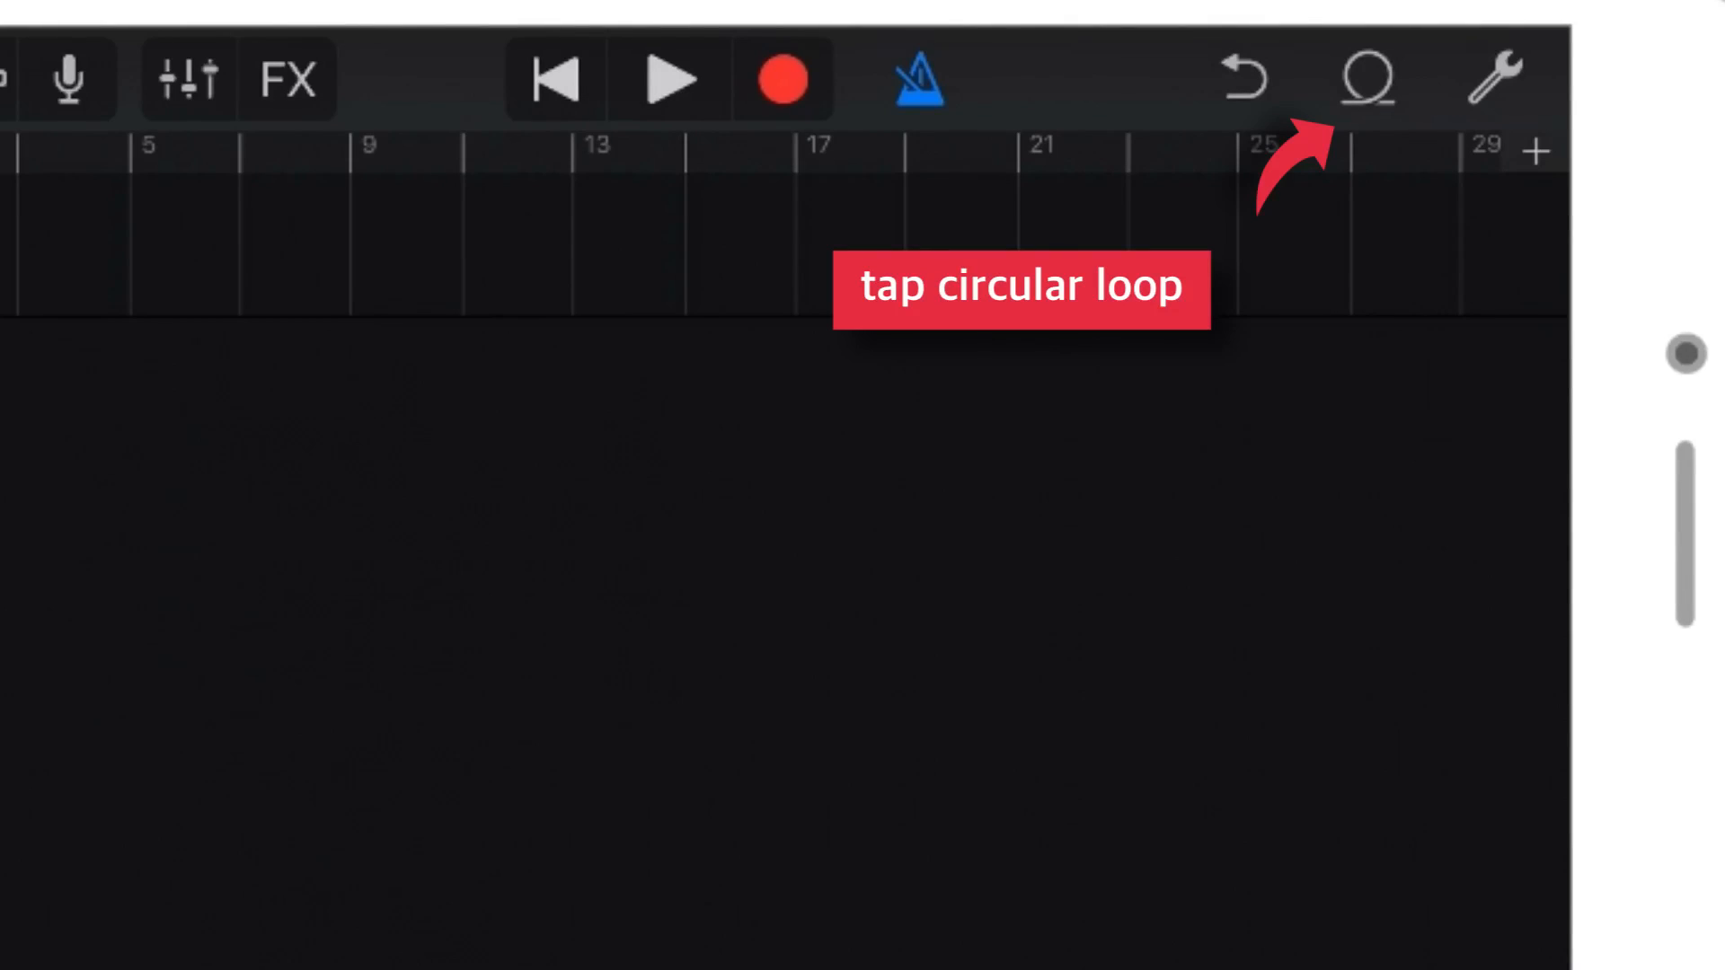
Open the Loop Browser's Music tab to find 'Space Between'.
click(1366, 79)
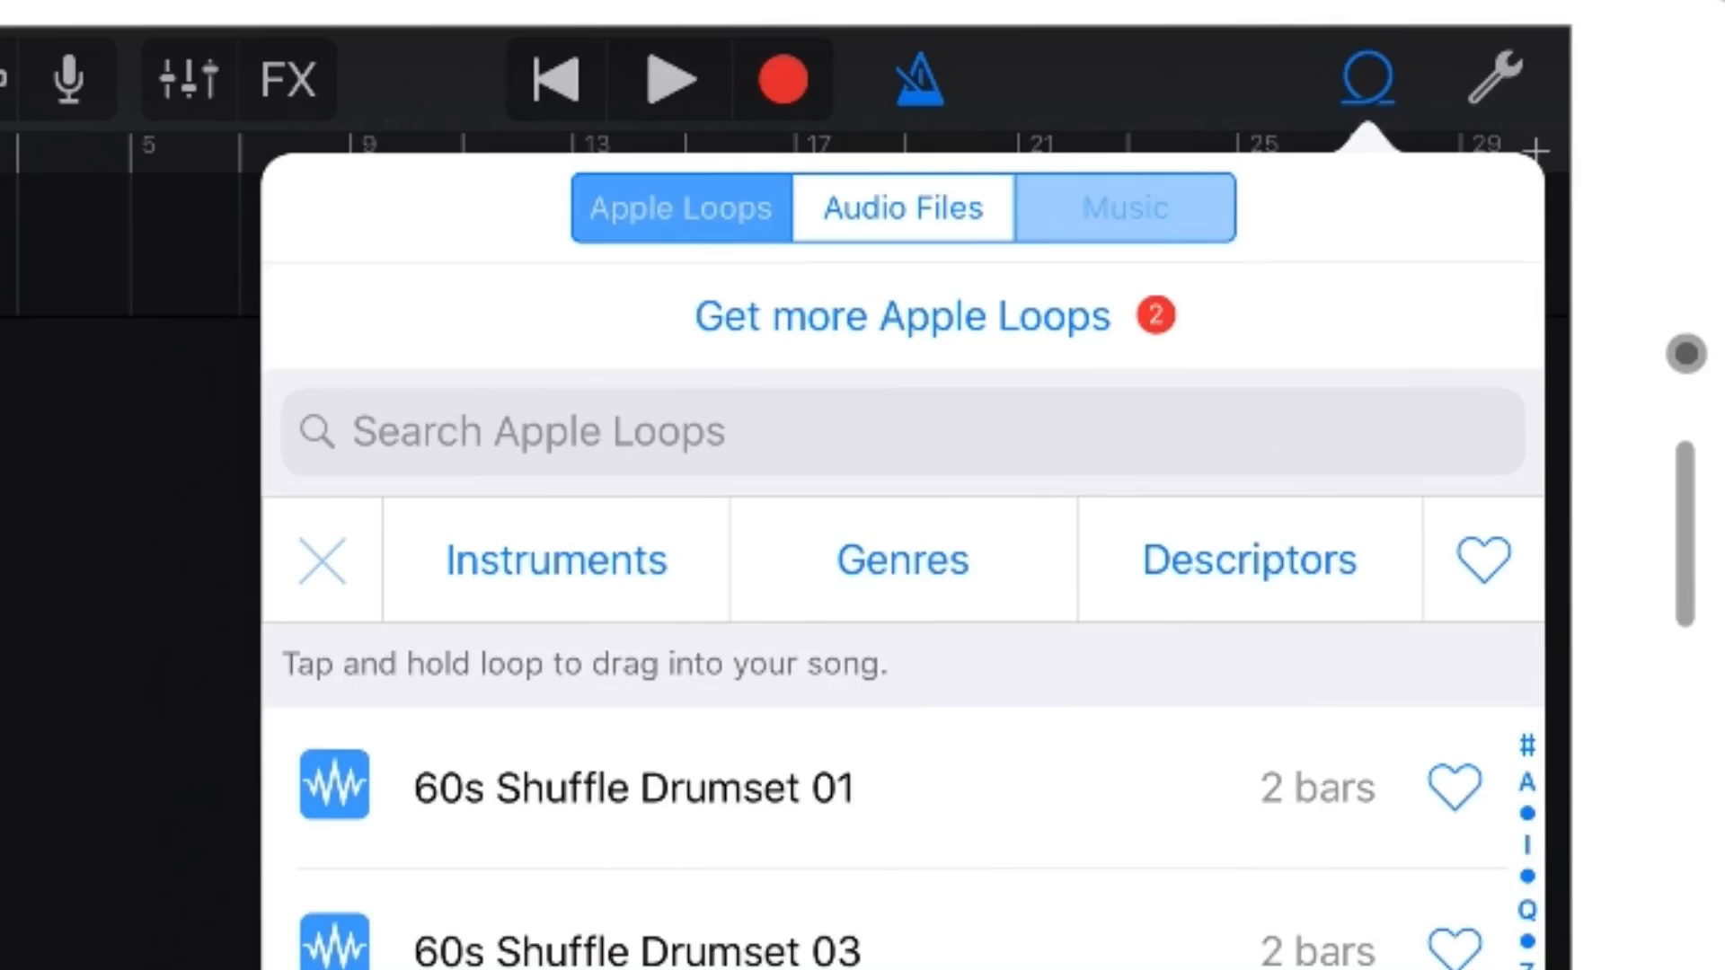
click(1124, 207)
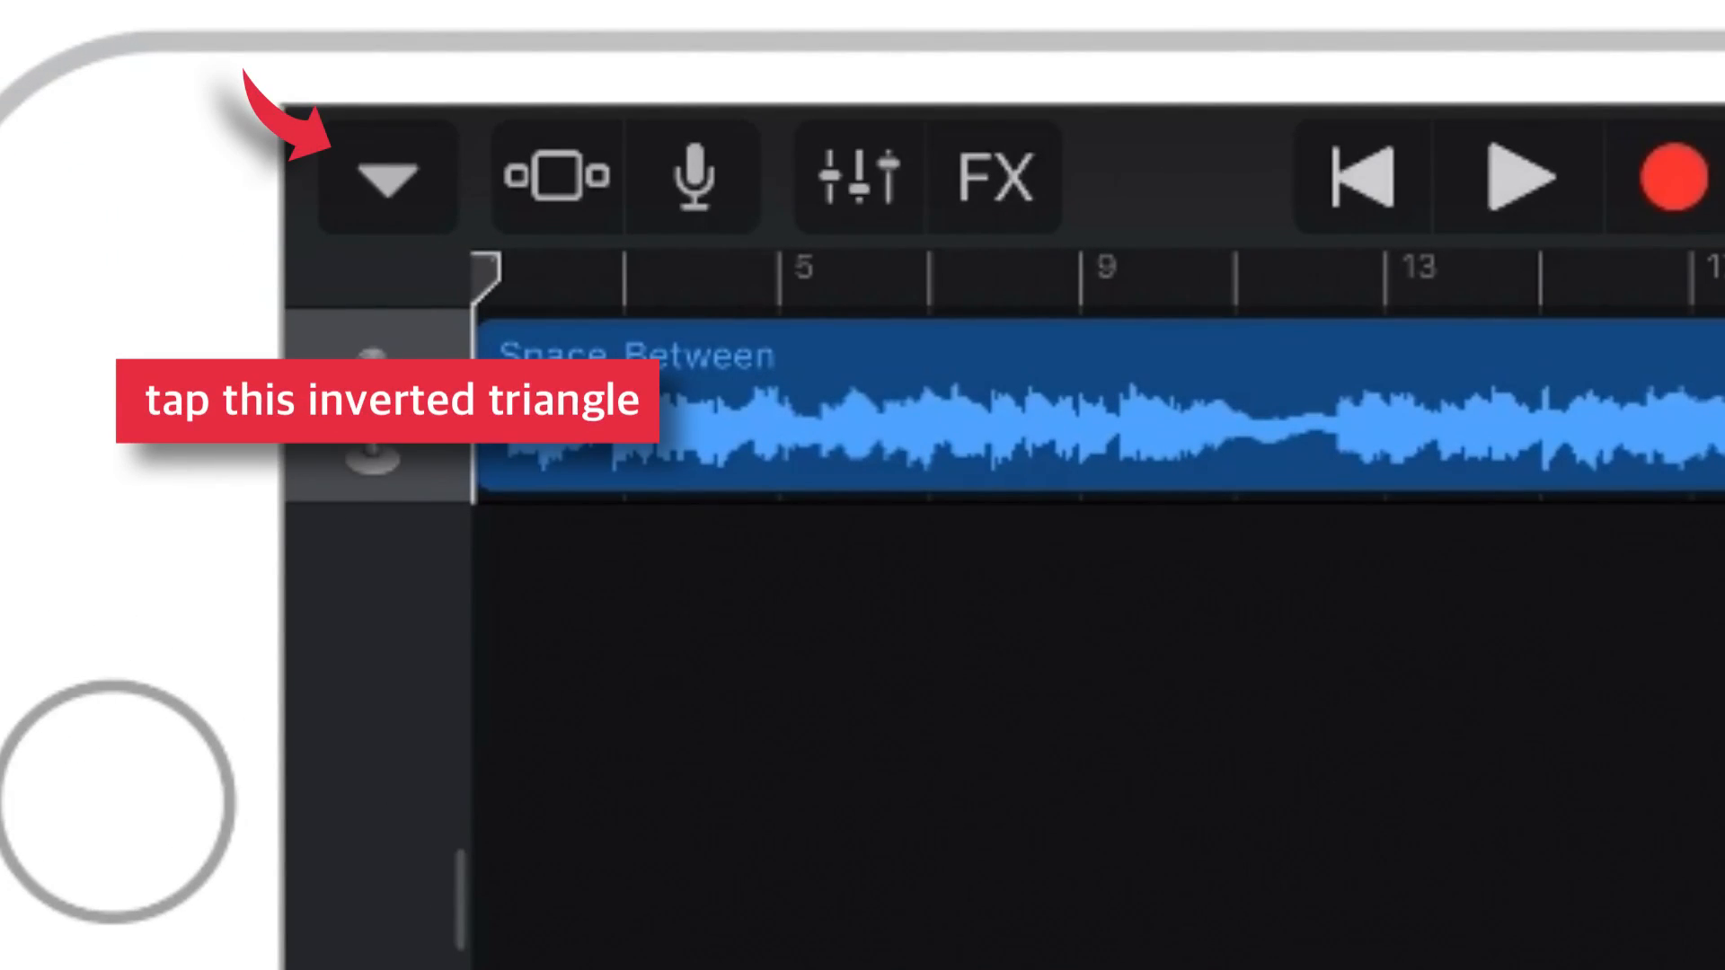
Go back to My Songs and select the My Song thumbnail.
click(389, 176)
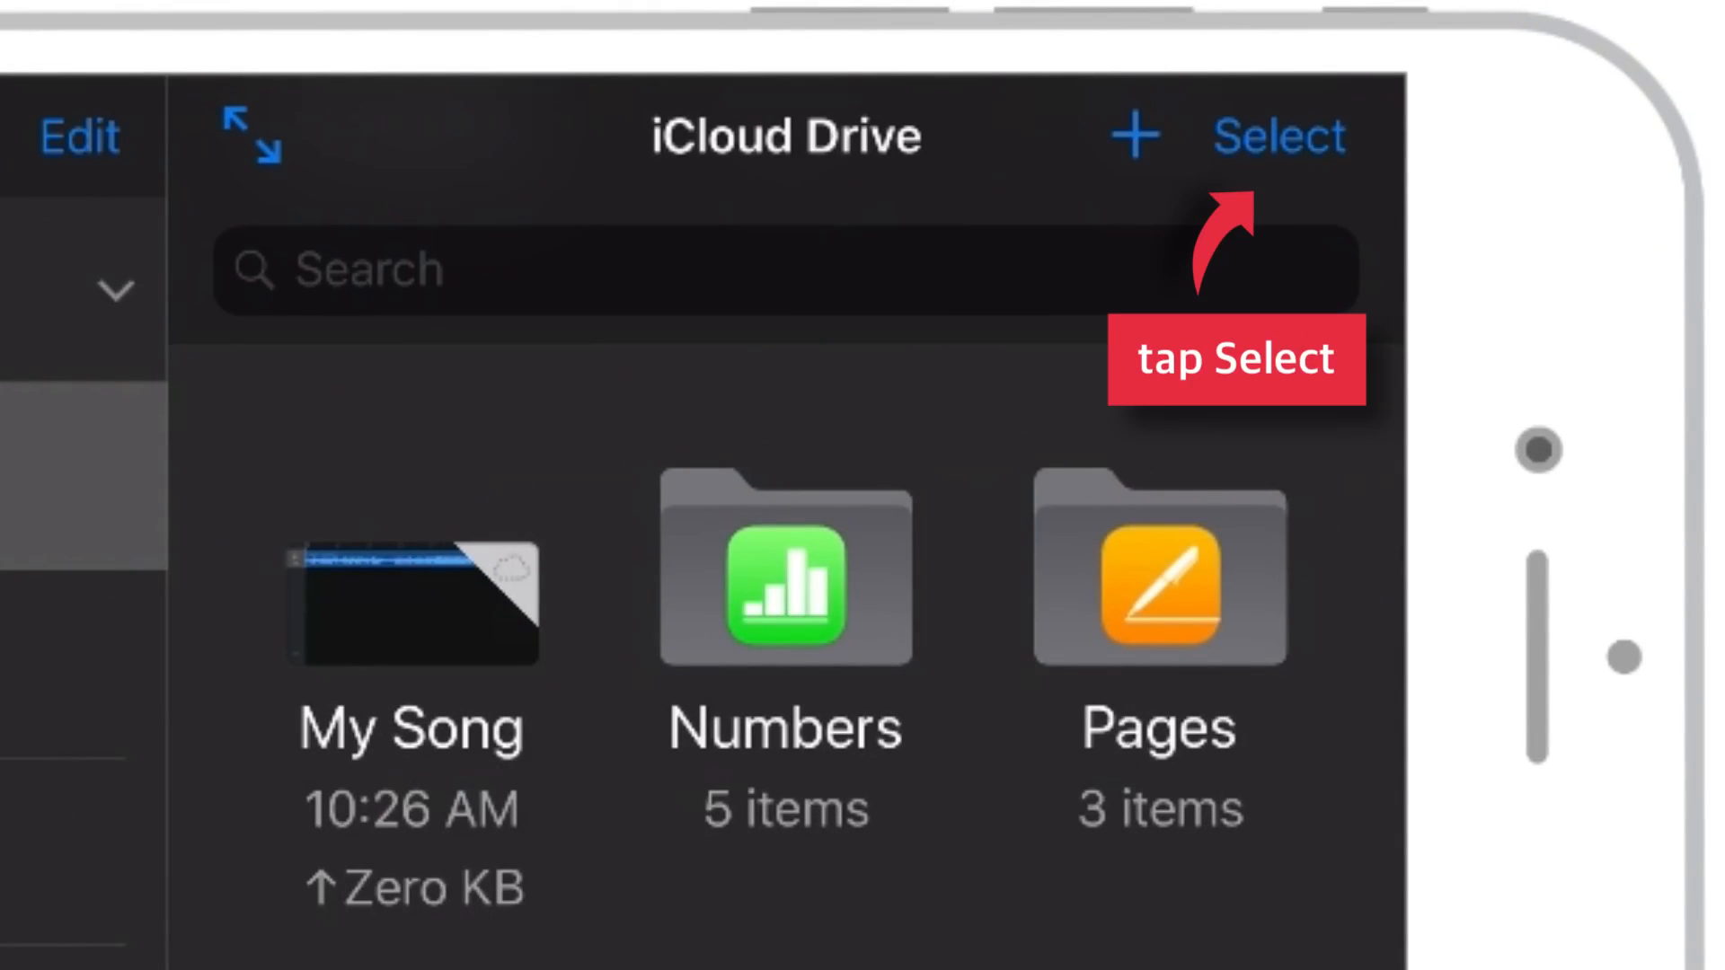
click(1279, 135)
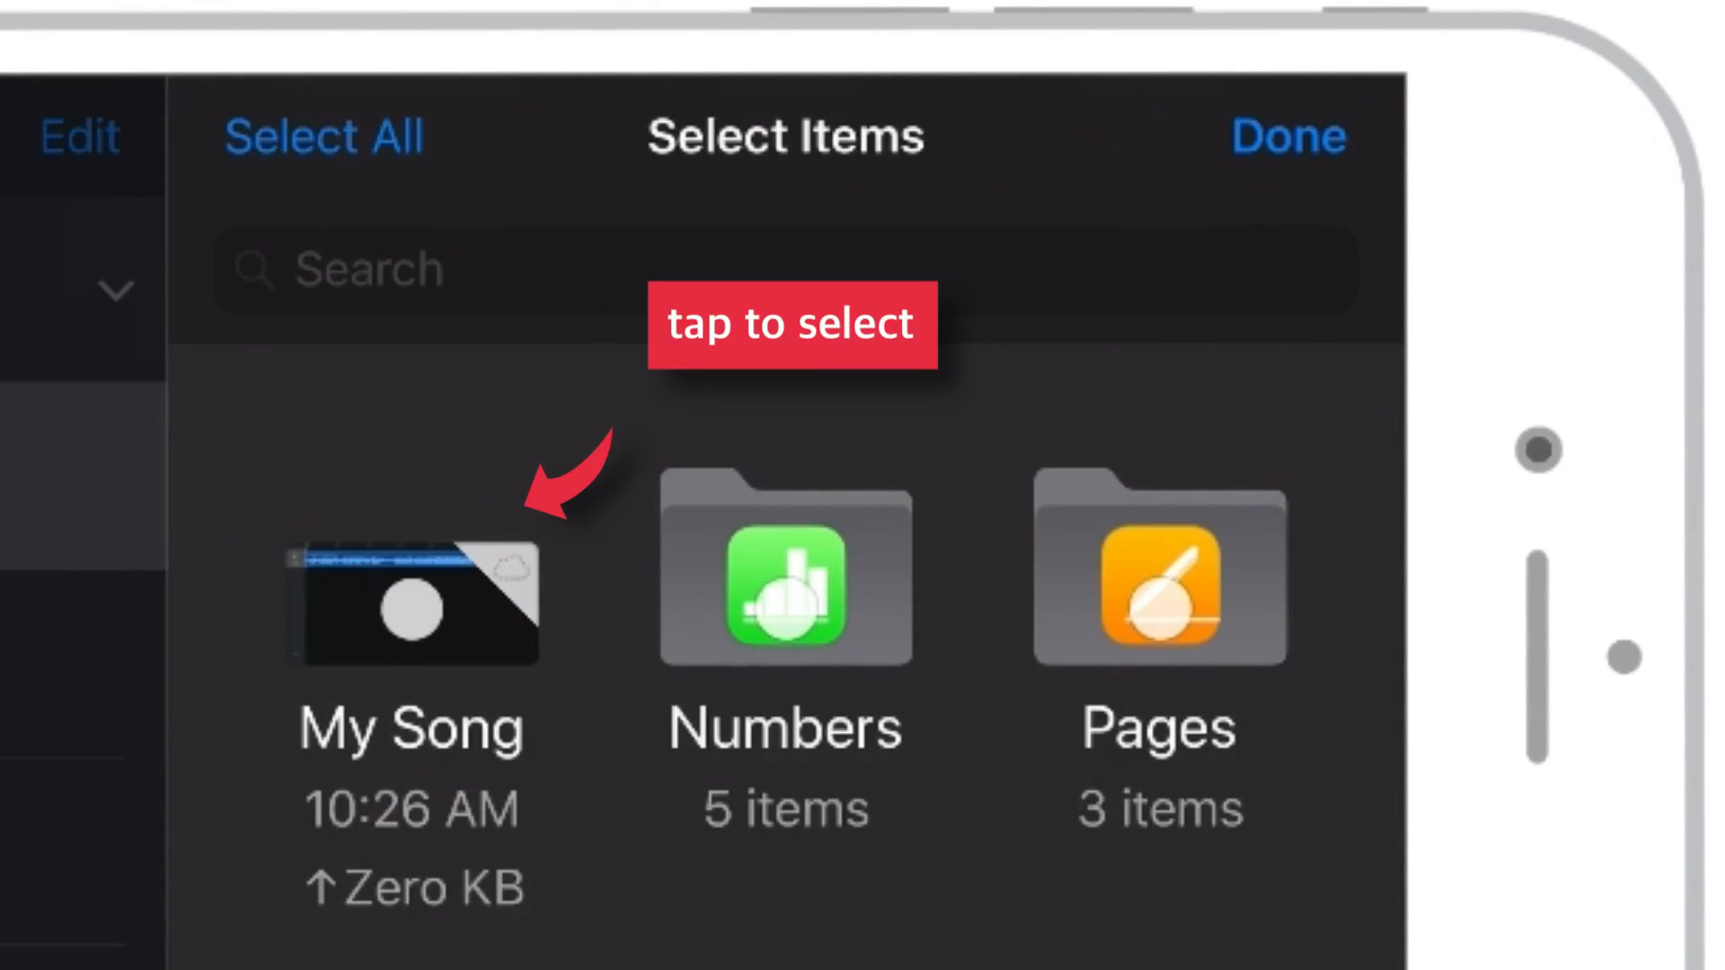
click(410, 601)
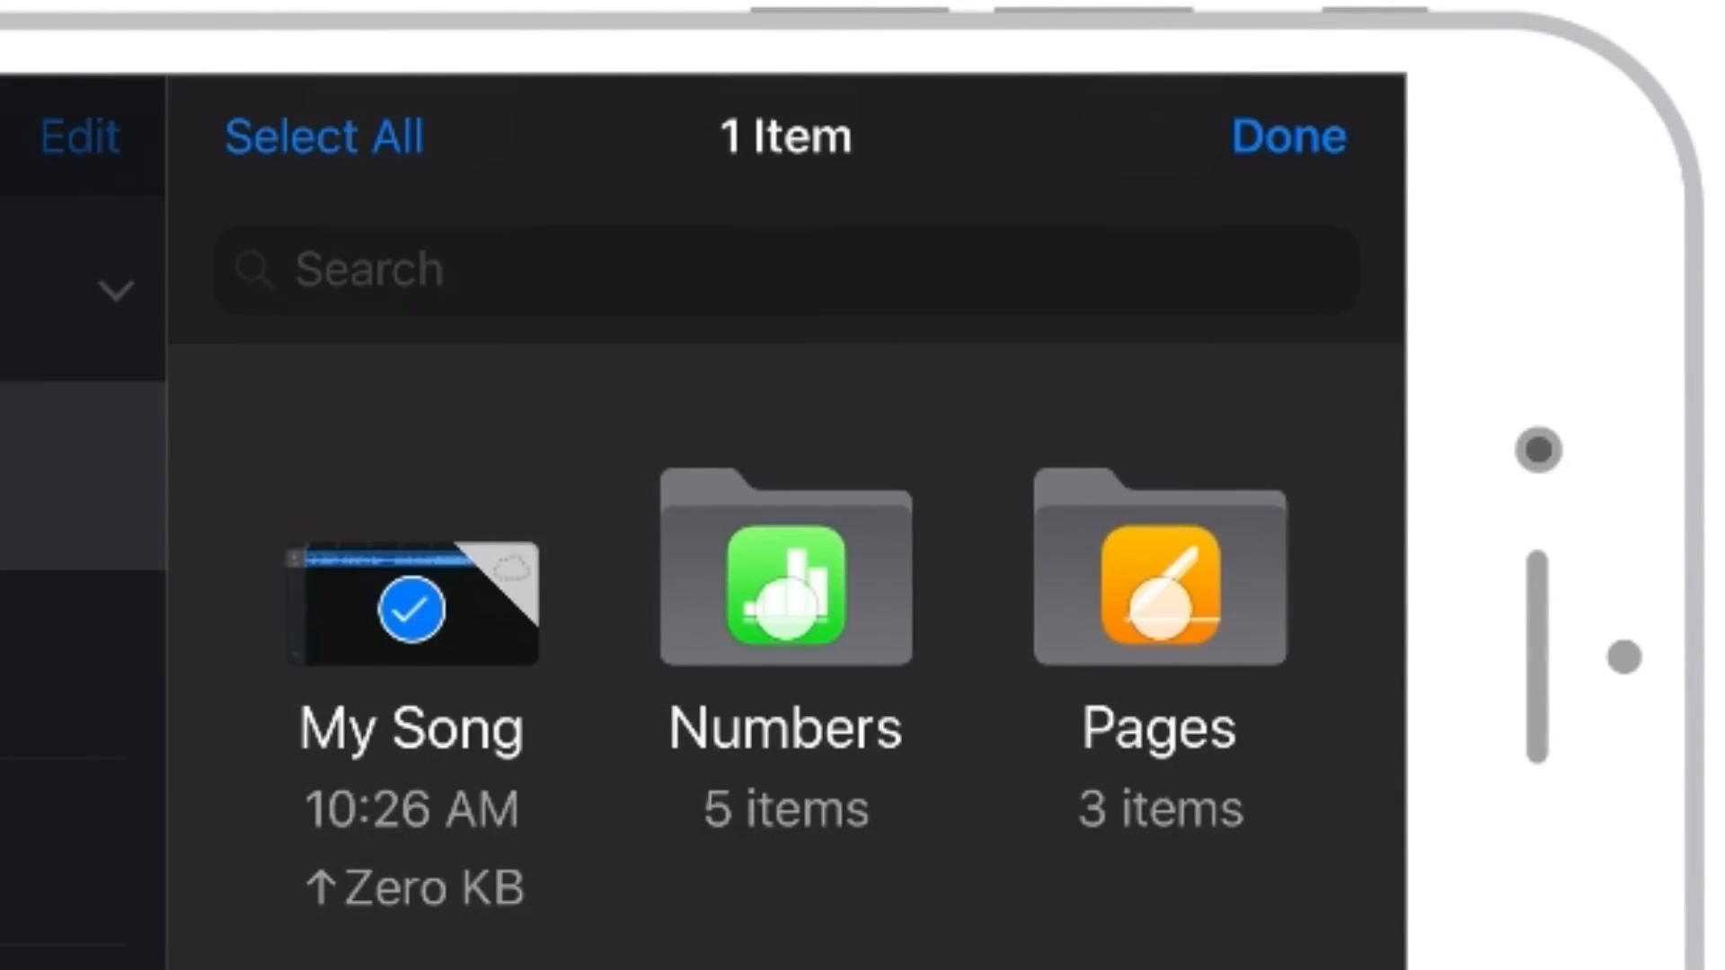
scroll(down, 3)
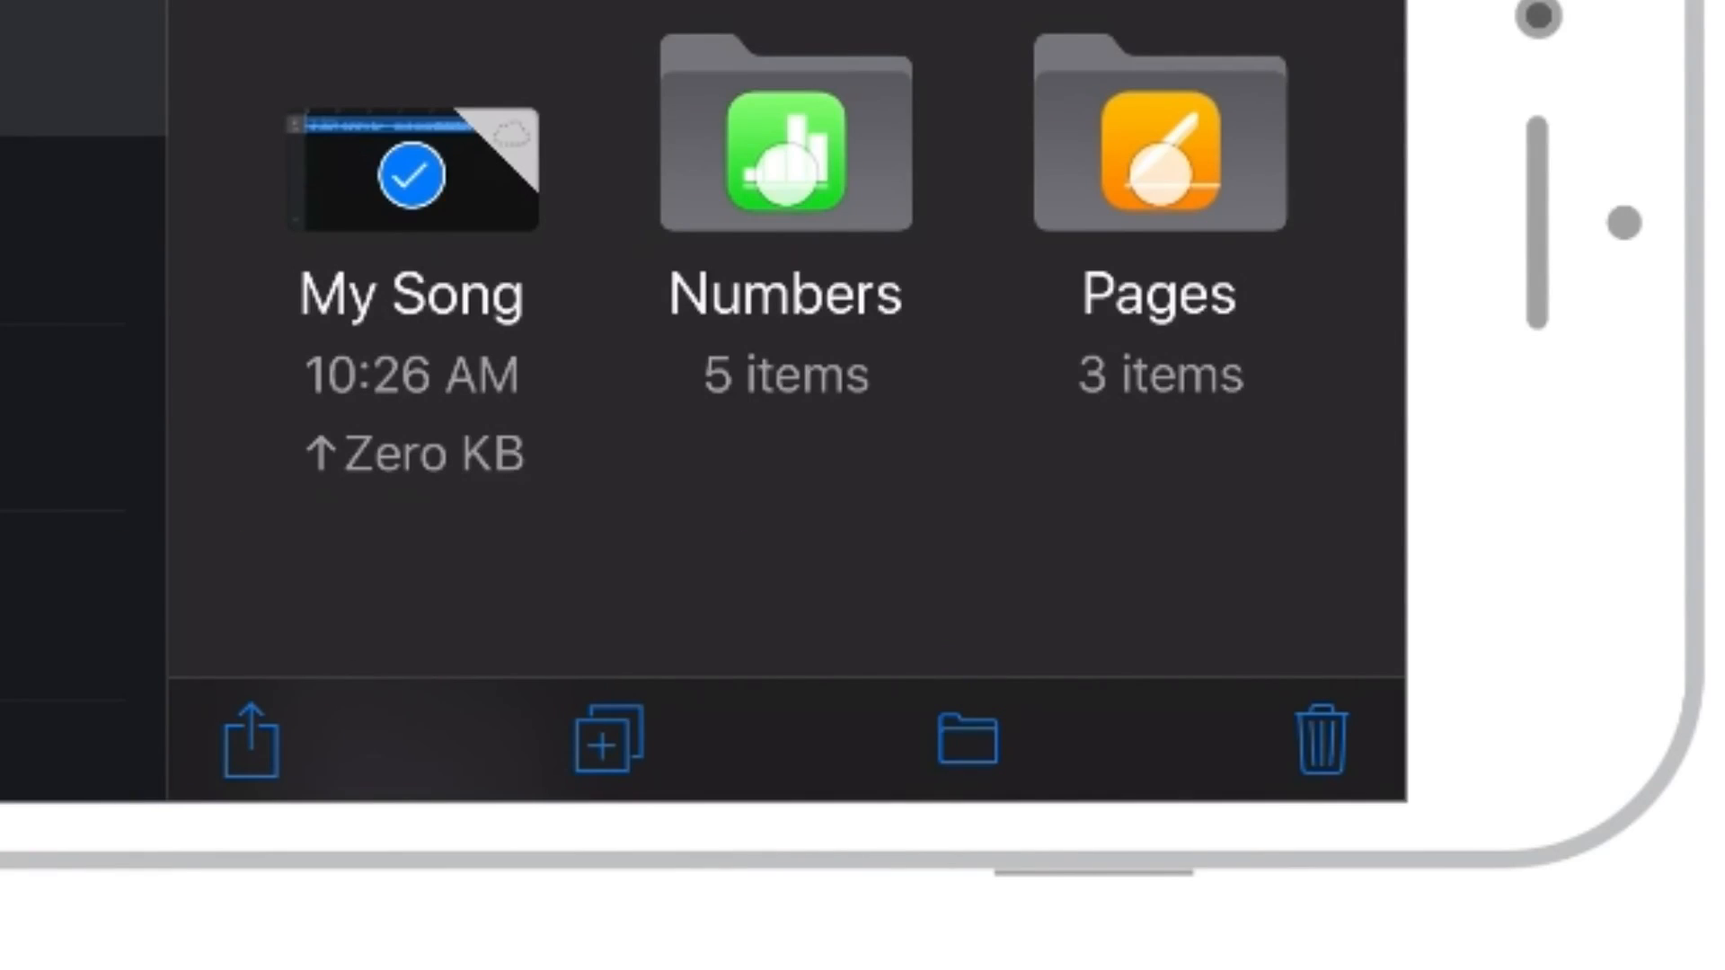
Share My Song as a Ringtone named 'Ringtone-2018'.
click(245, 740)
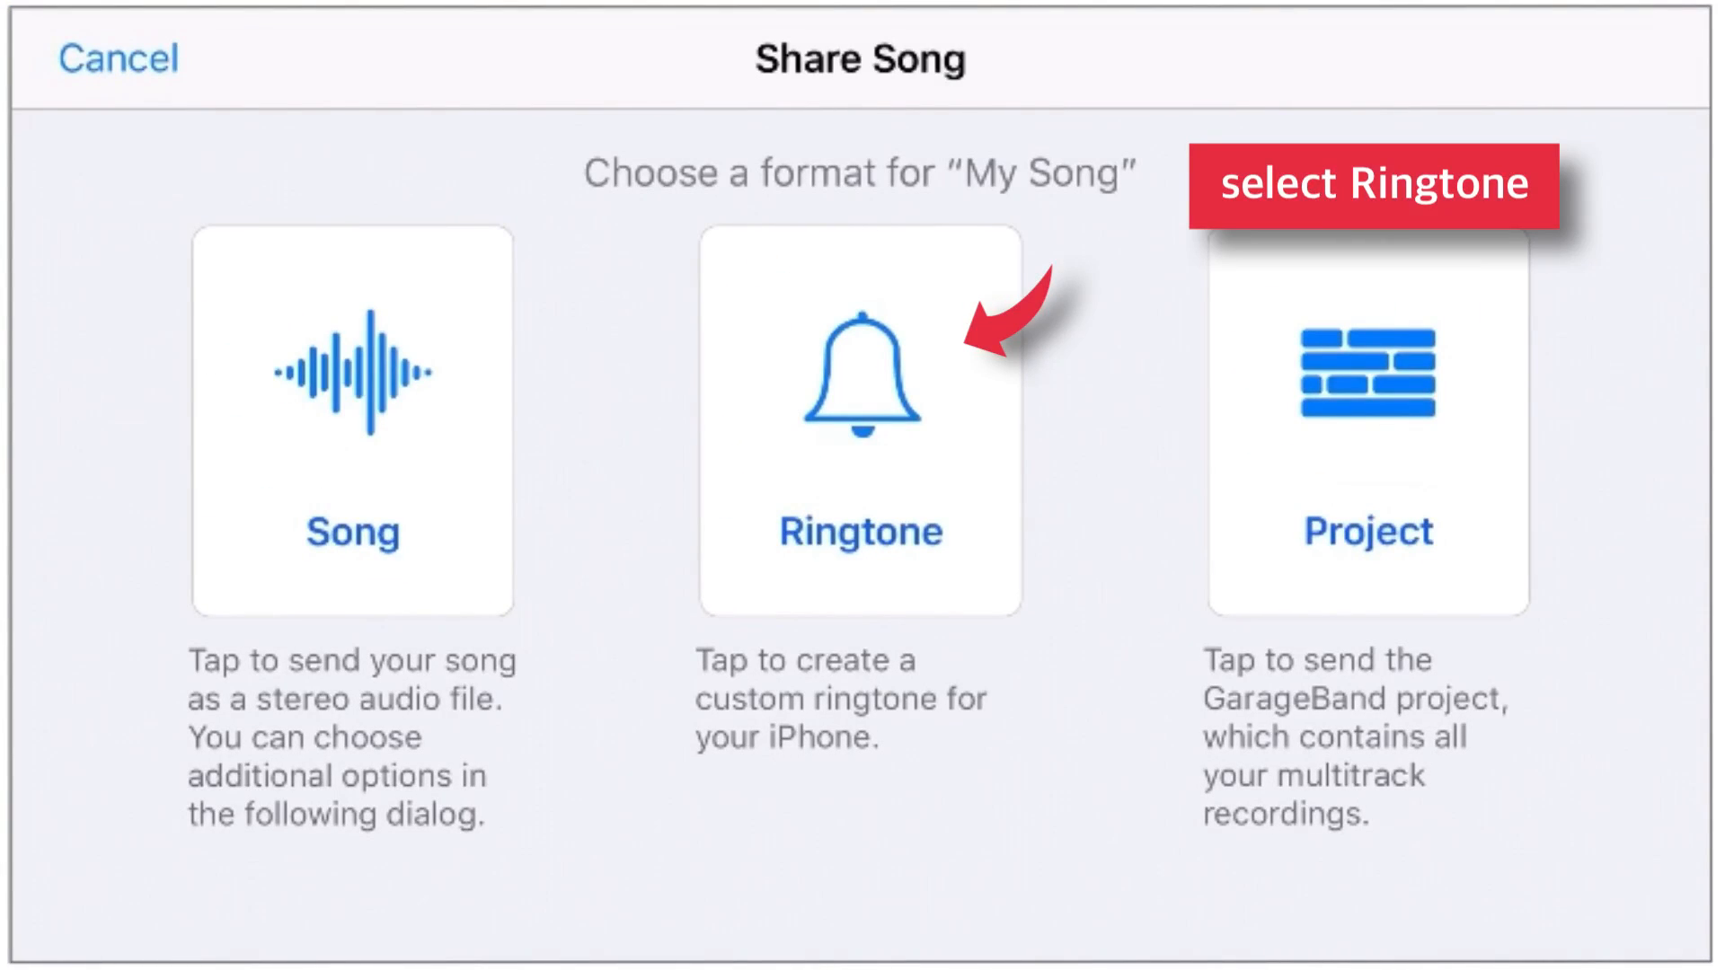
click(861, 413)
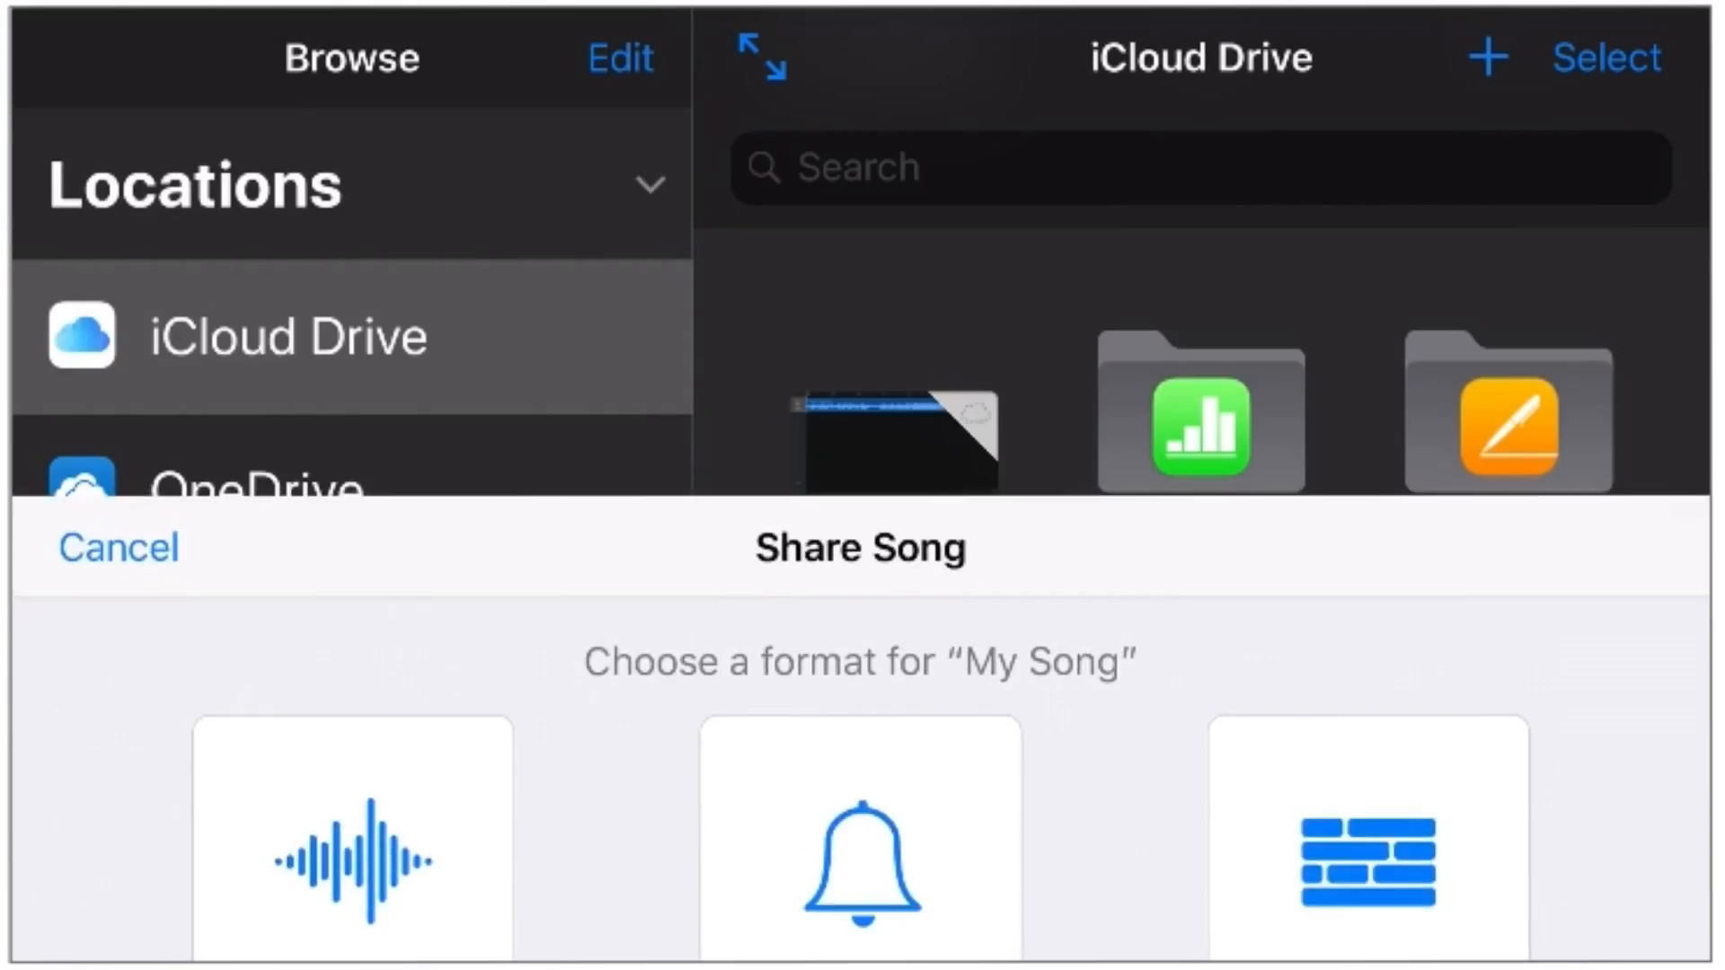
click(861, 836)
text(Ringtone-2018)
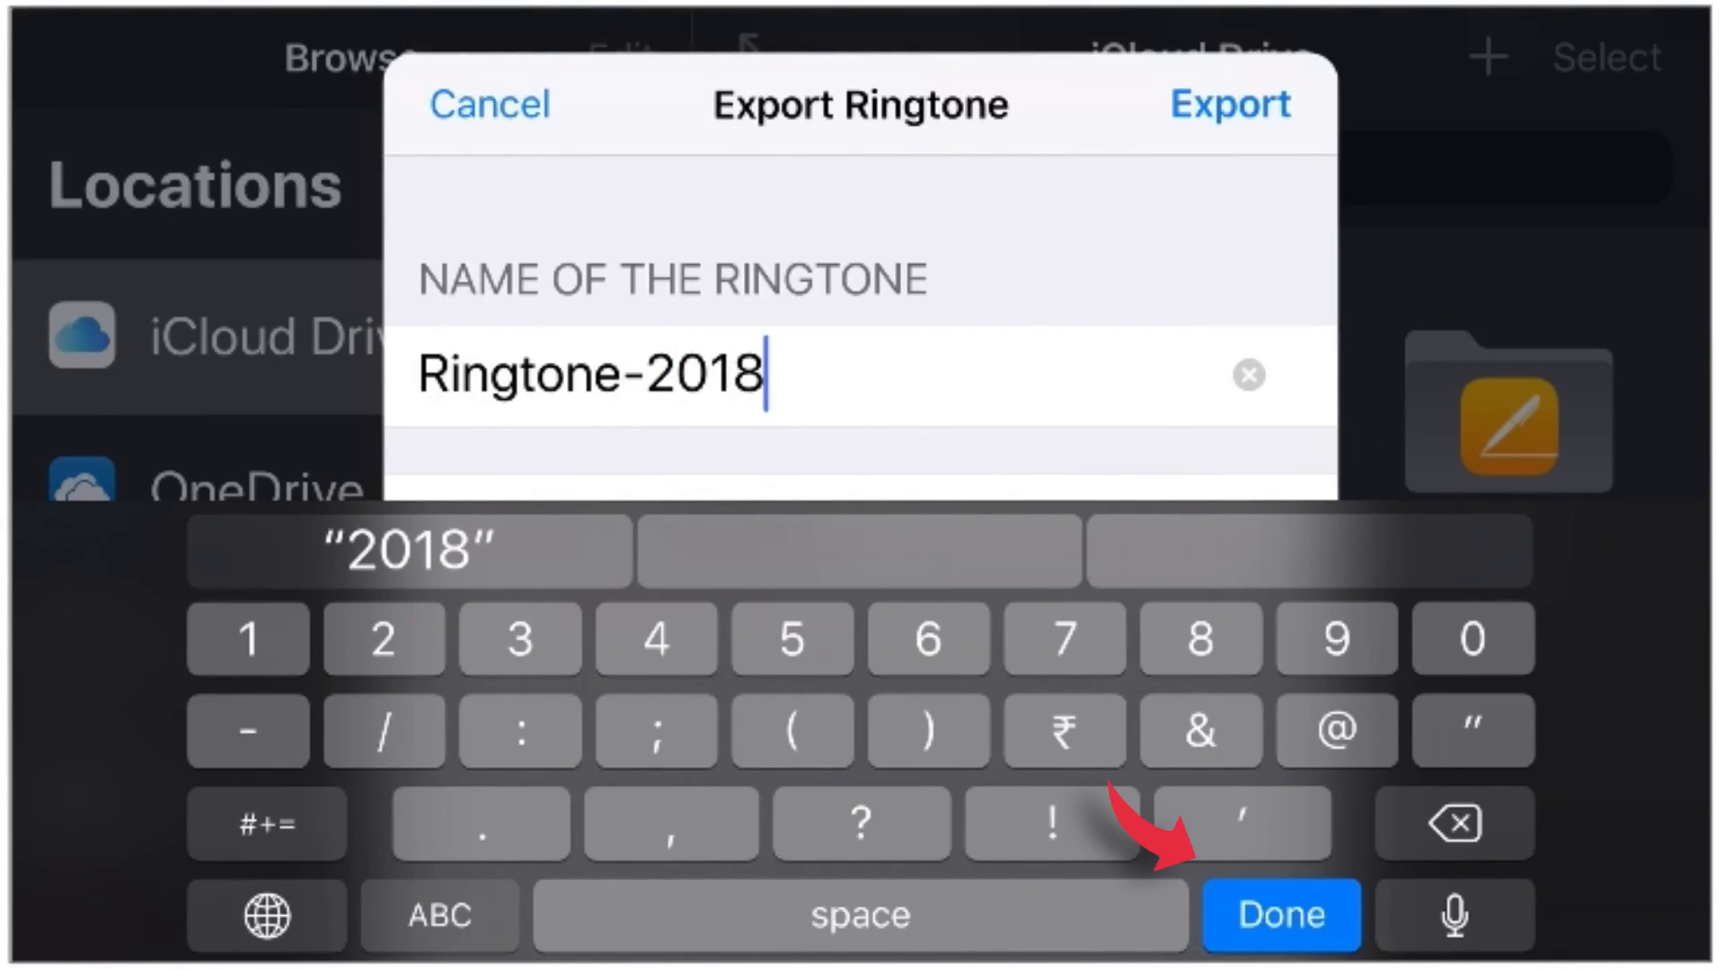
click(1279, 916)
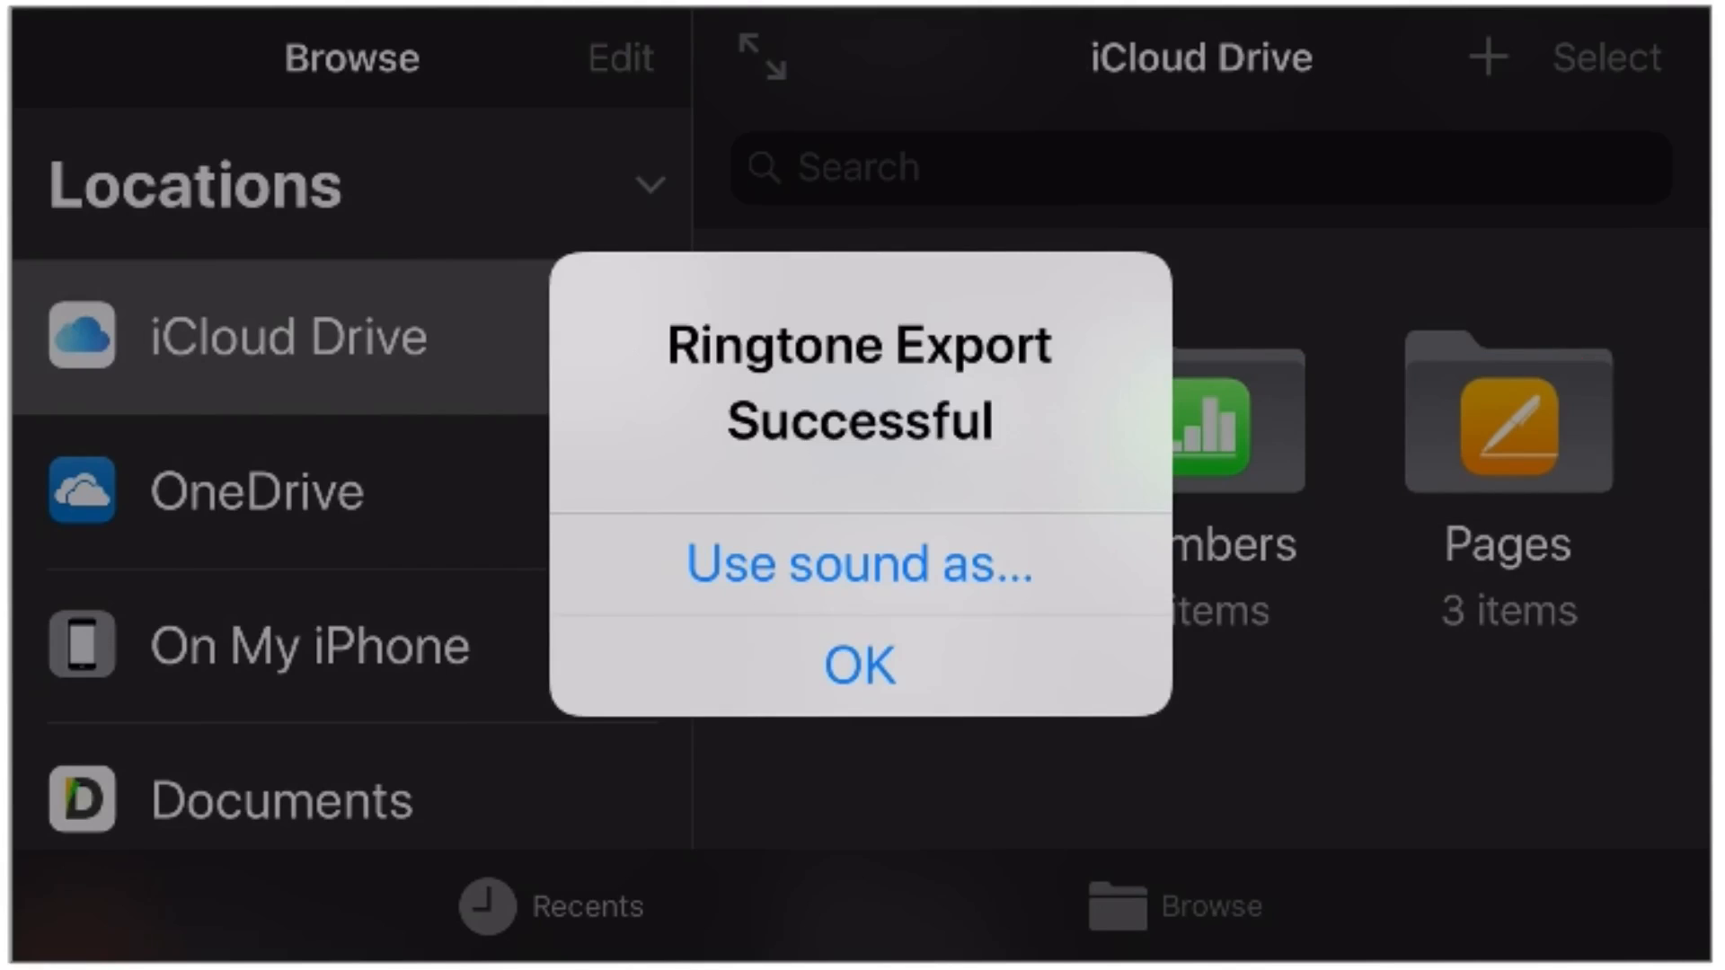
Use Ringtone-2018 as the Standard Ringtone.
click(861, 563)
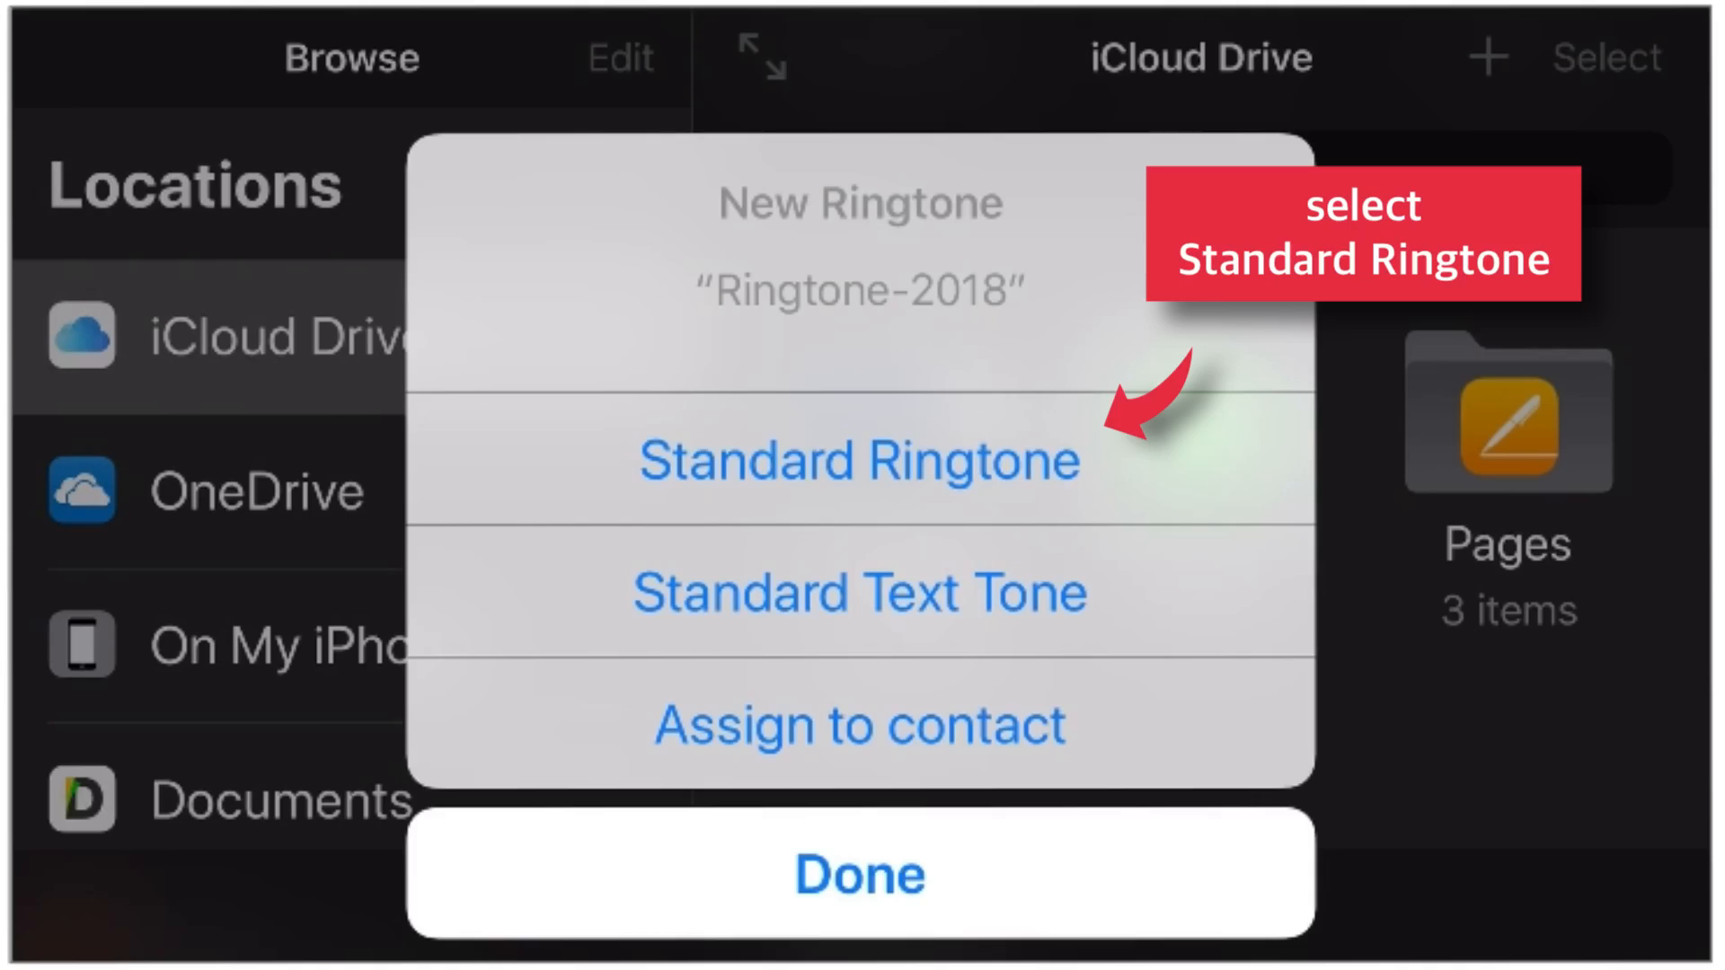
click(862, 460)
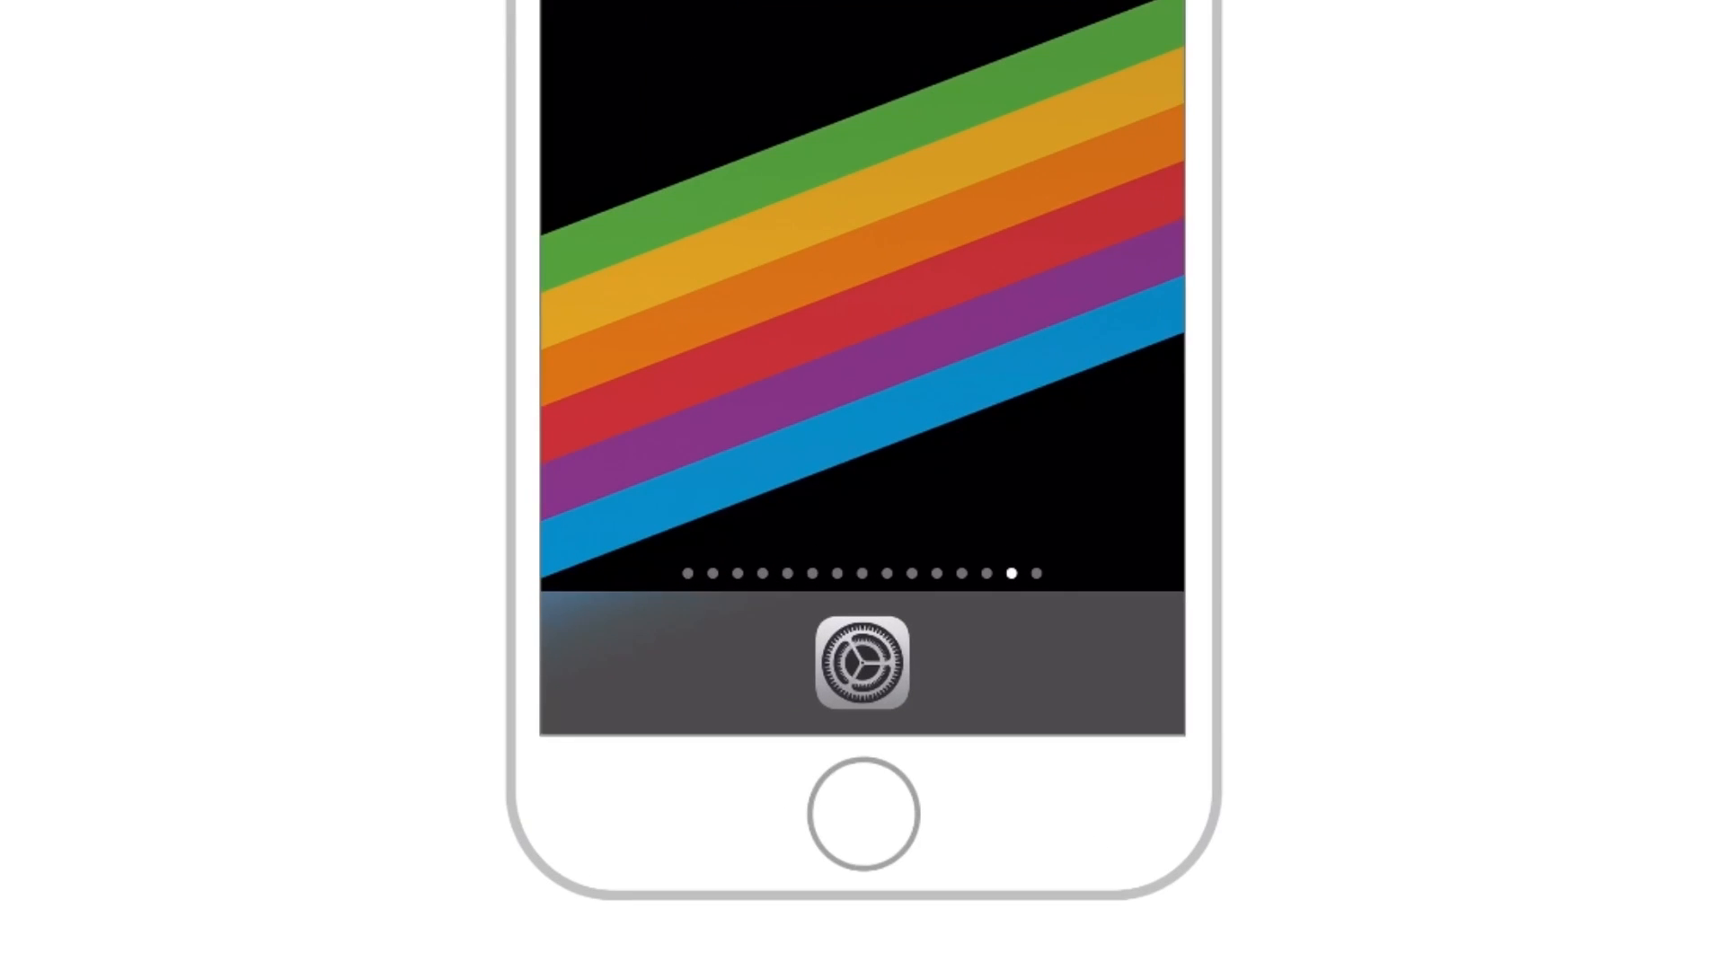
Launch the Settings app from the dock.
click(862, 667)
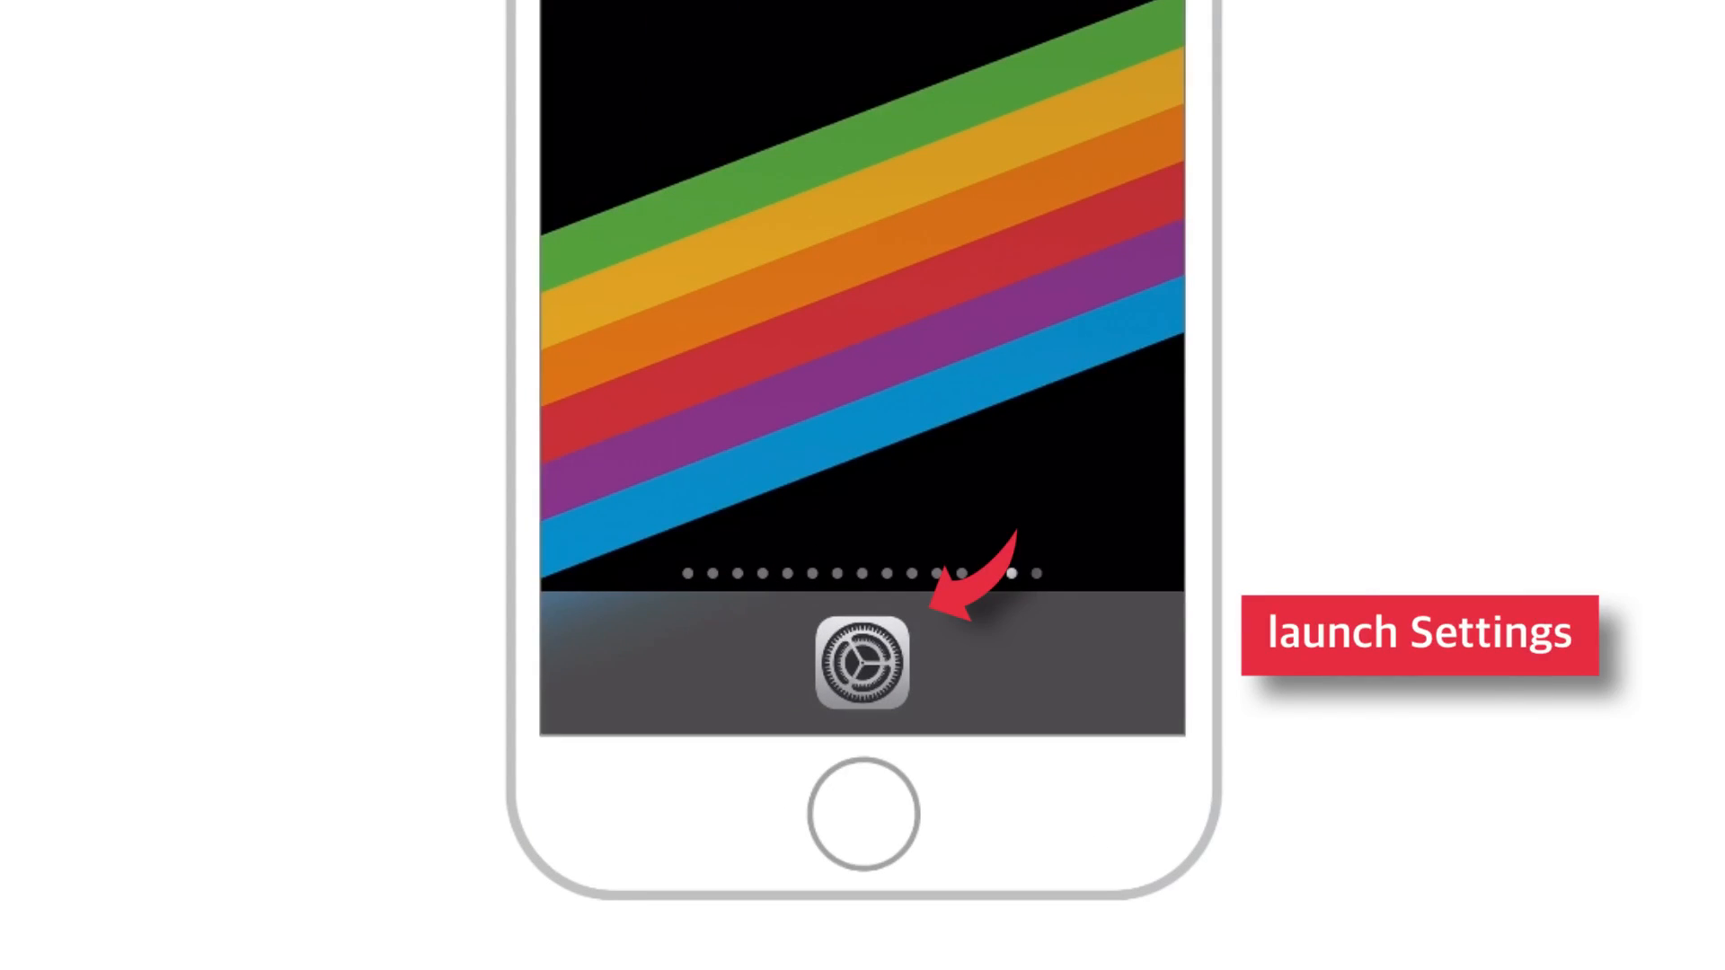
click(863, 667)
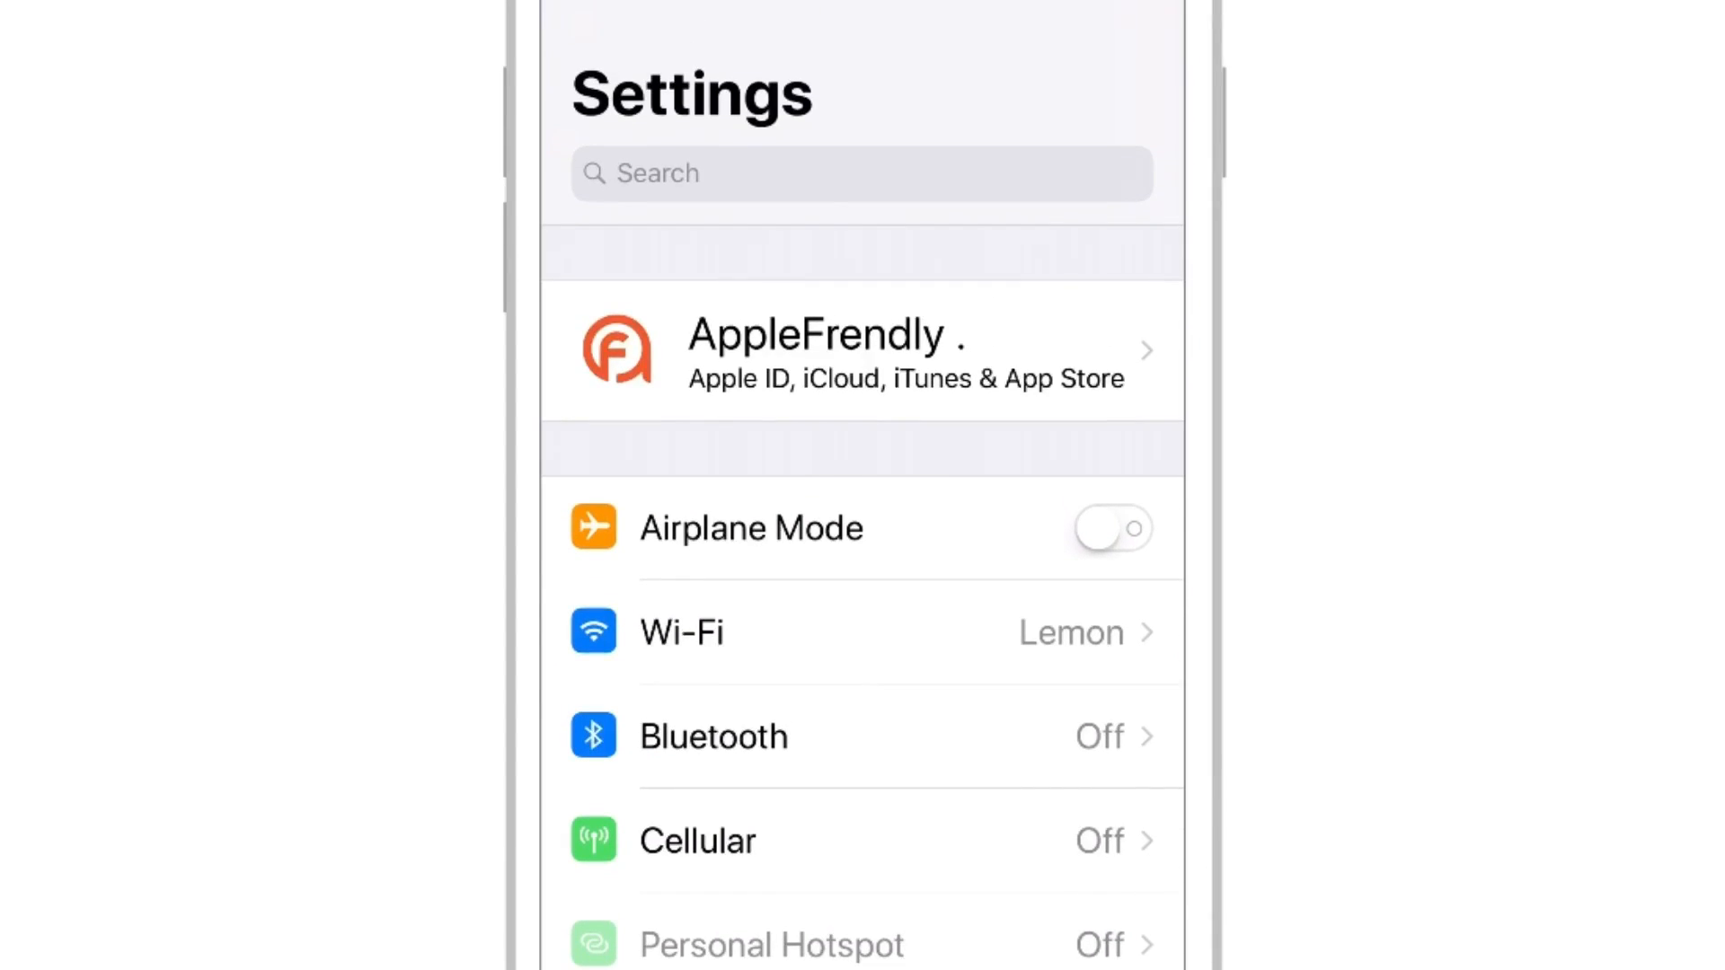